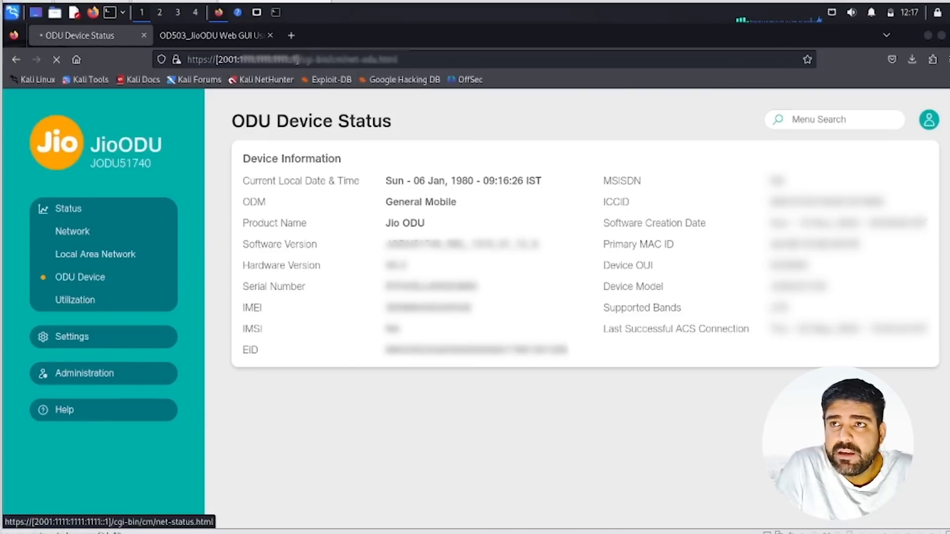
View Network Status, showing the detached connection and zero data usage, then the Local Area Network status
click(72, 231)
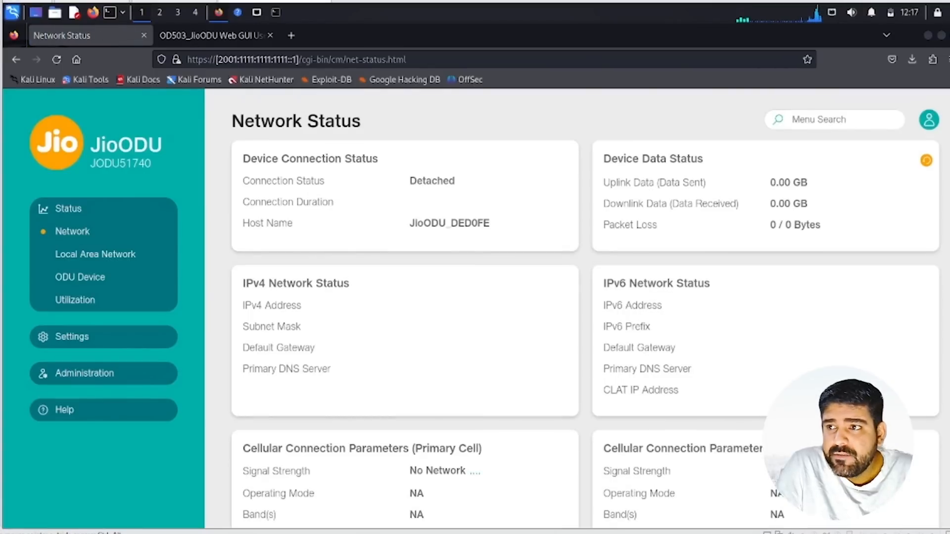
mouse_move(95, 254)
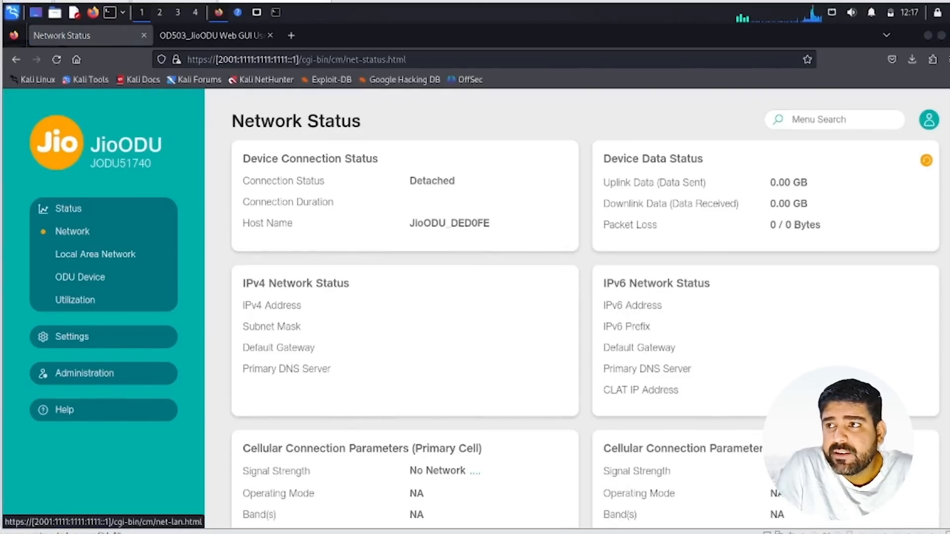
click(95, 253)
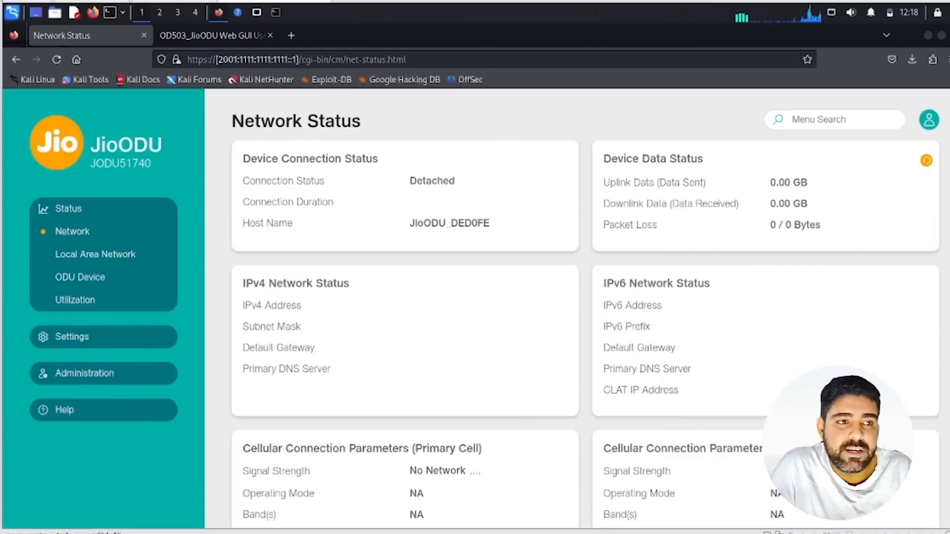
click(95, 254)
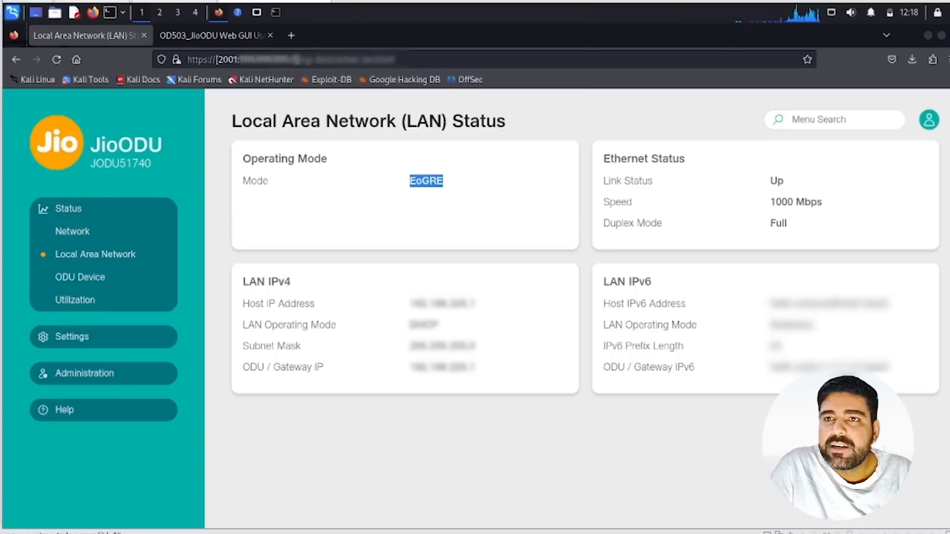
Show the ODU Device Status page with product name, manufacturer and current date
click(80, 278)
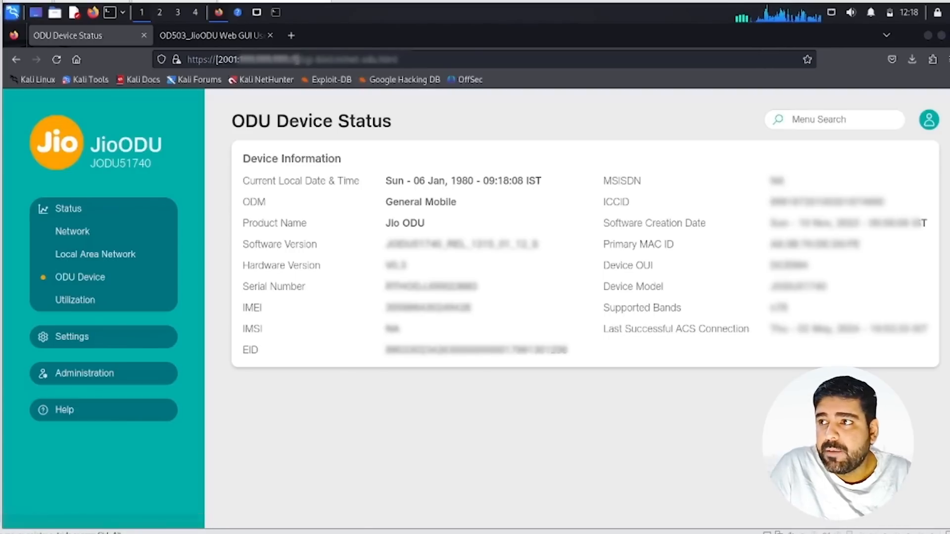
Review CPU and memory utilization, then show Cellular Settings with APN list and band selection
click(75, 300)
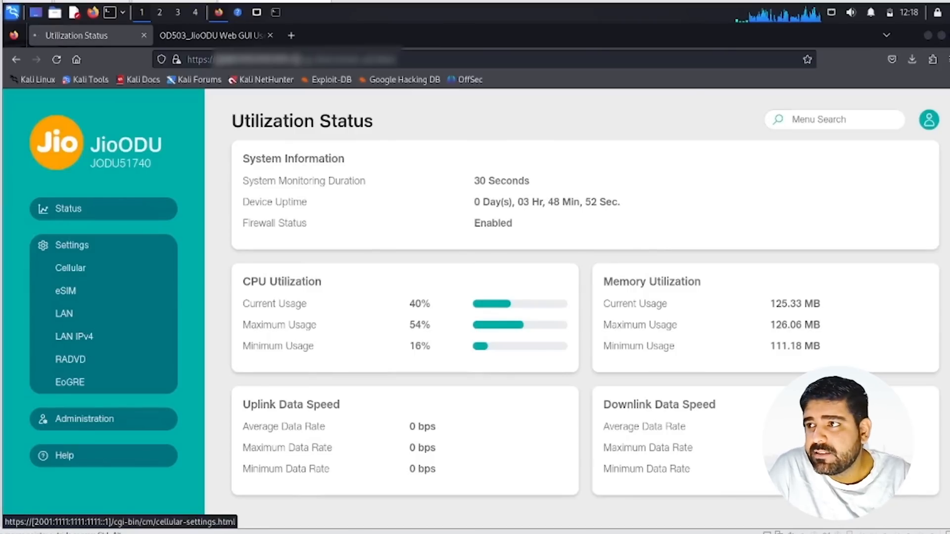
click(71, 268)
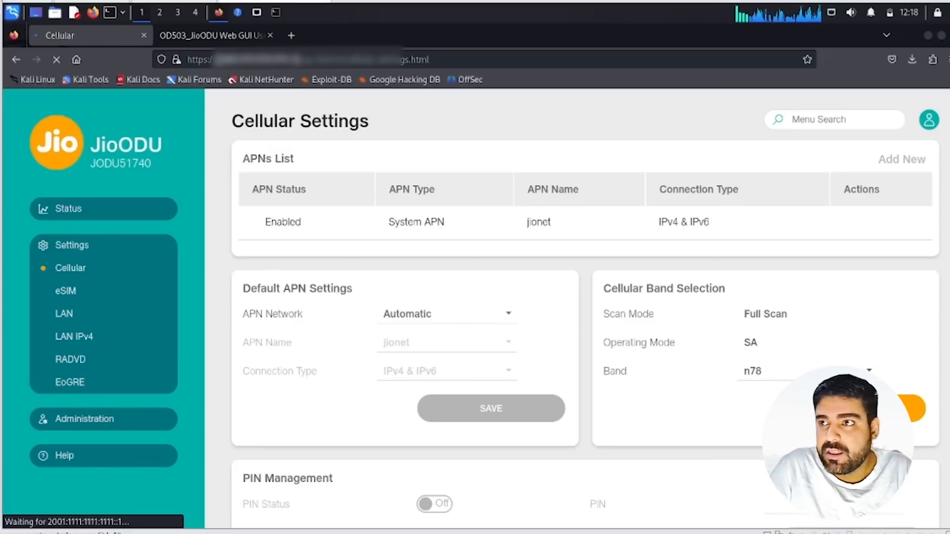
Show eSIM Settings with profile options, Bluetooth settings and the Jio eSIM profiles list
click(65, 291)
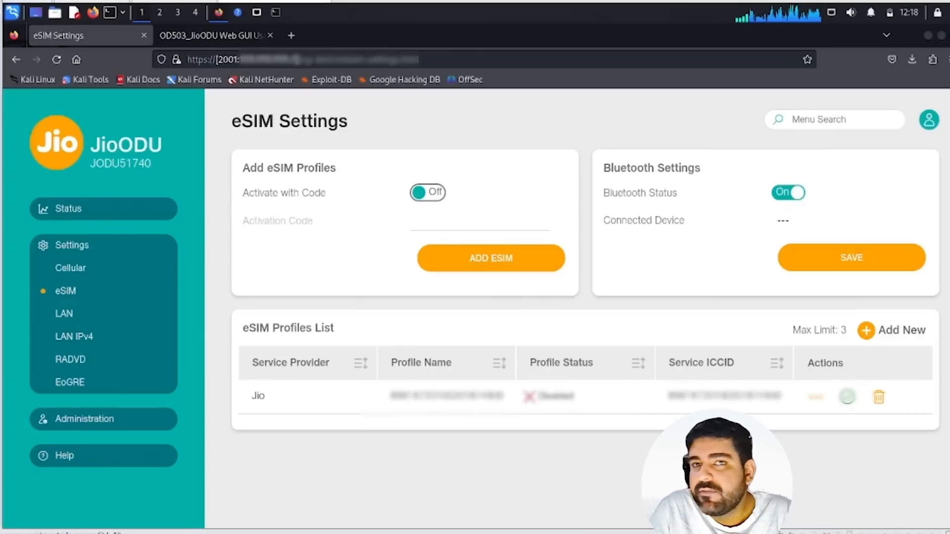
mouse_move(858, 407)
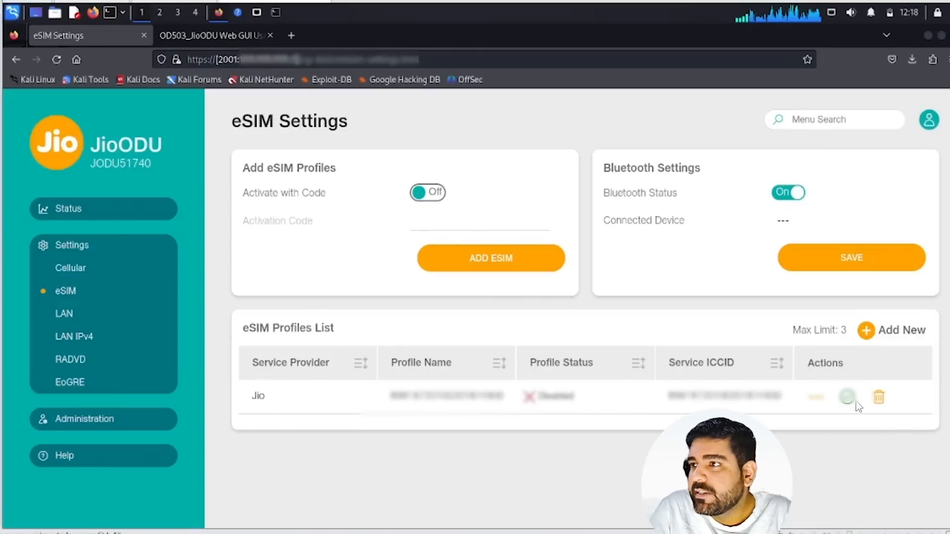
mouse_move(877, 341)
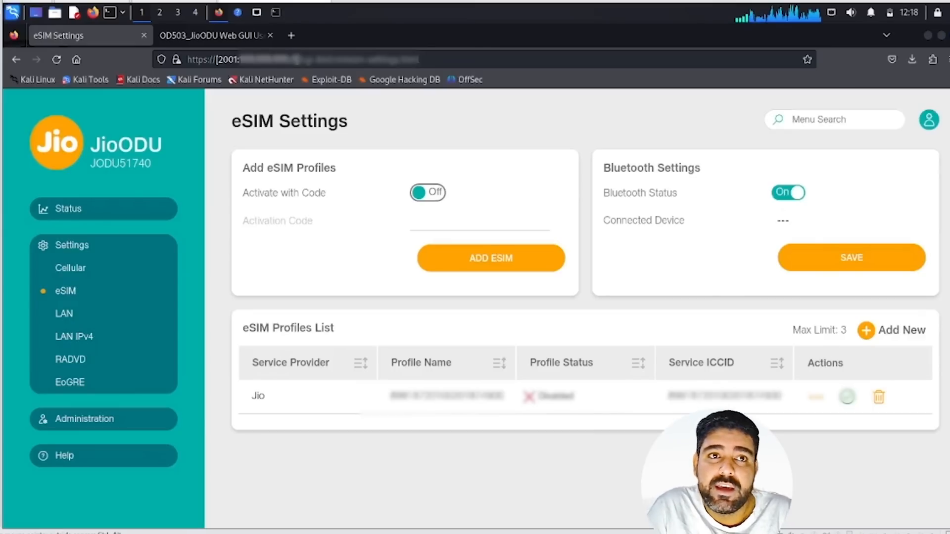
Check LAN mode options keeping EoGRE, then view LAN IPv4 host IP and DHCP range
click(63, 313)
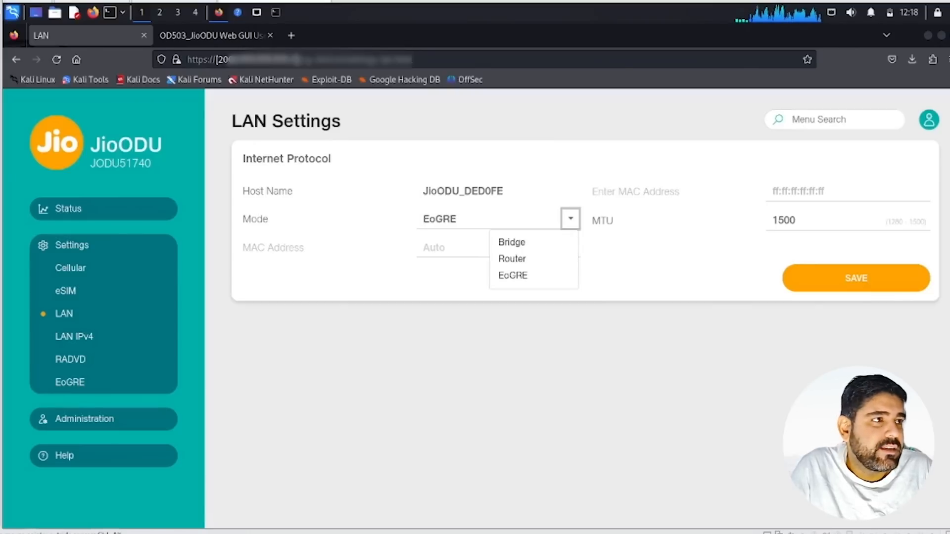
mouse_move(512, 259)
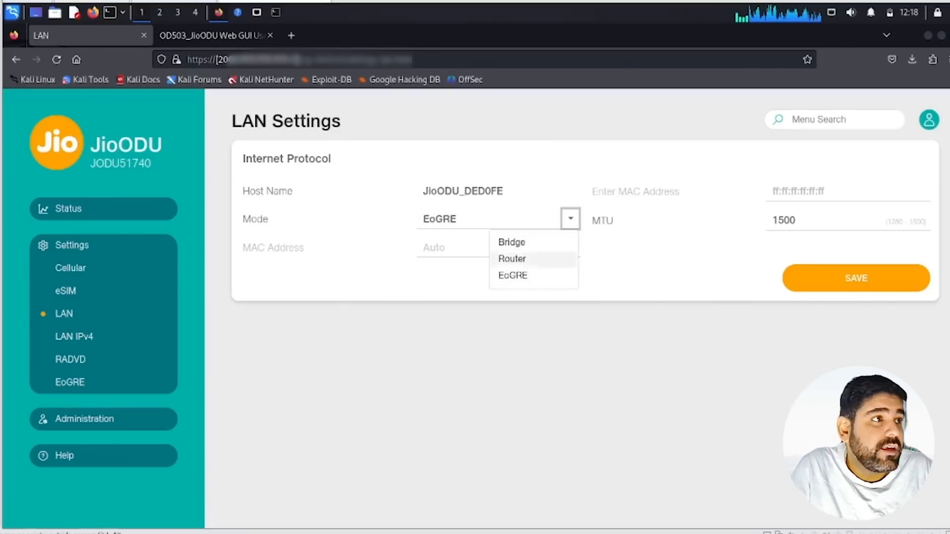
click(512, 275)
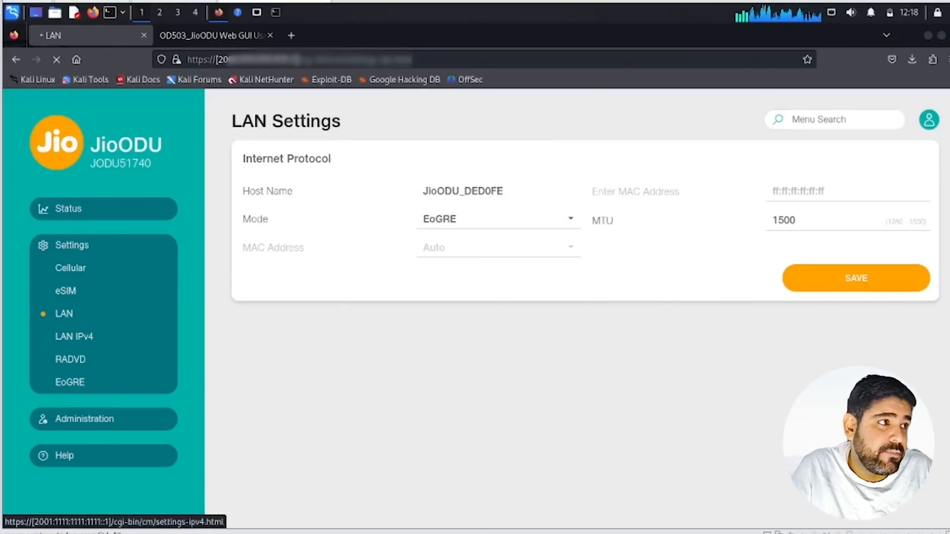
click(73, 337)
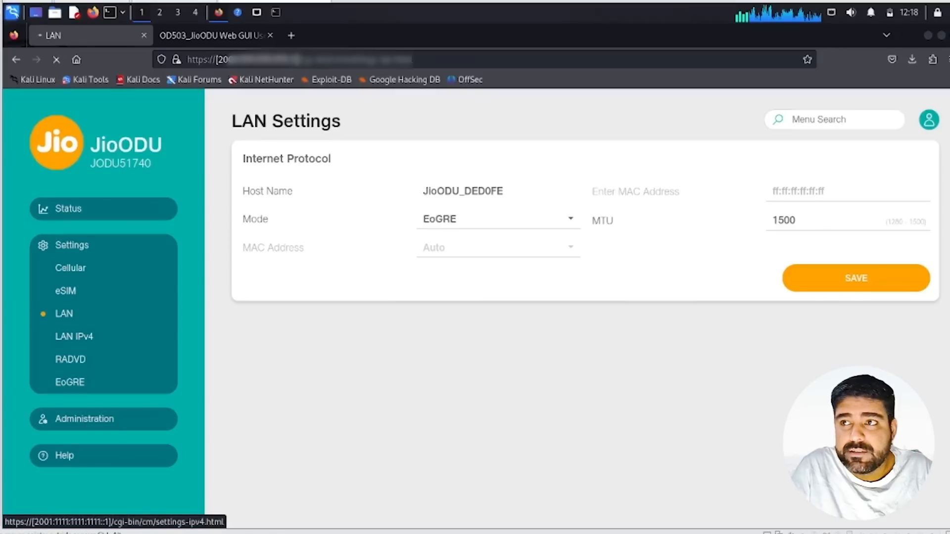
click(569, 219)
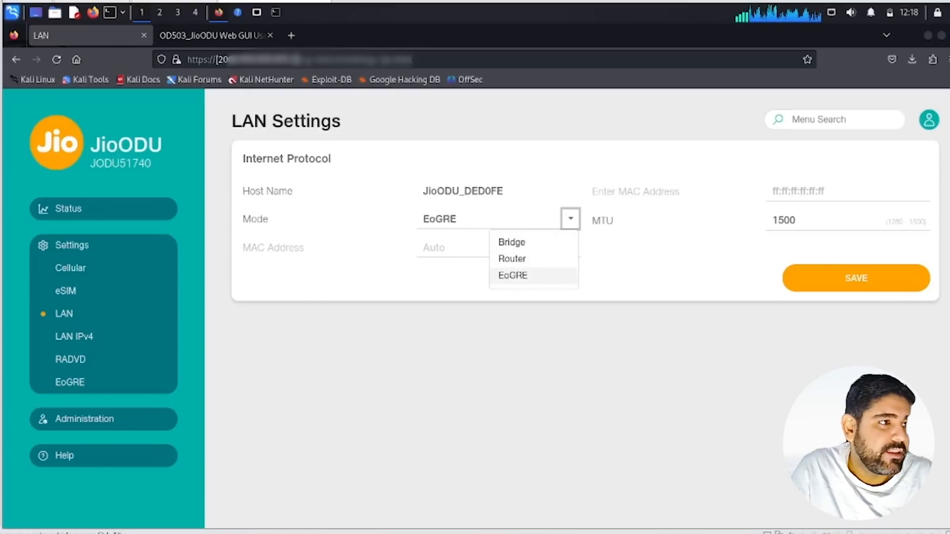
click(73, 337)
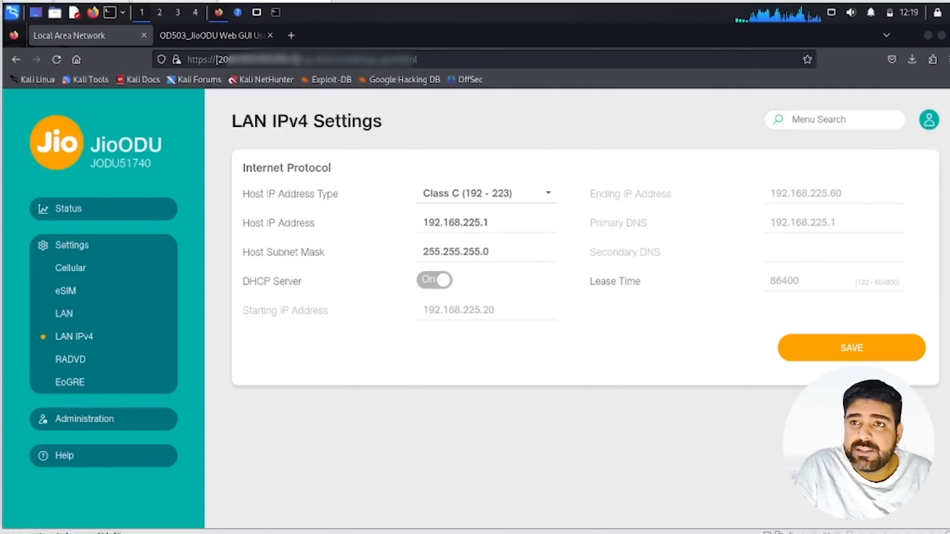
Show RADVD settings: advertisement status, advertise mode, interval and router preference
click(69, 360)
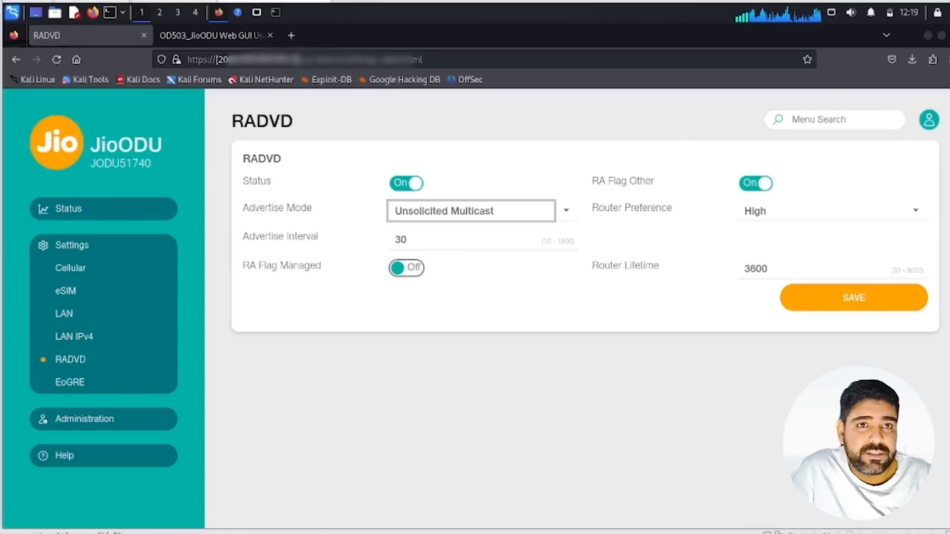
Edit the JioAirfiber EoGRE rule to view its IPv6 endpoint and VLAN list
click(70, 381)
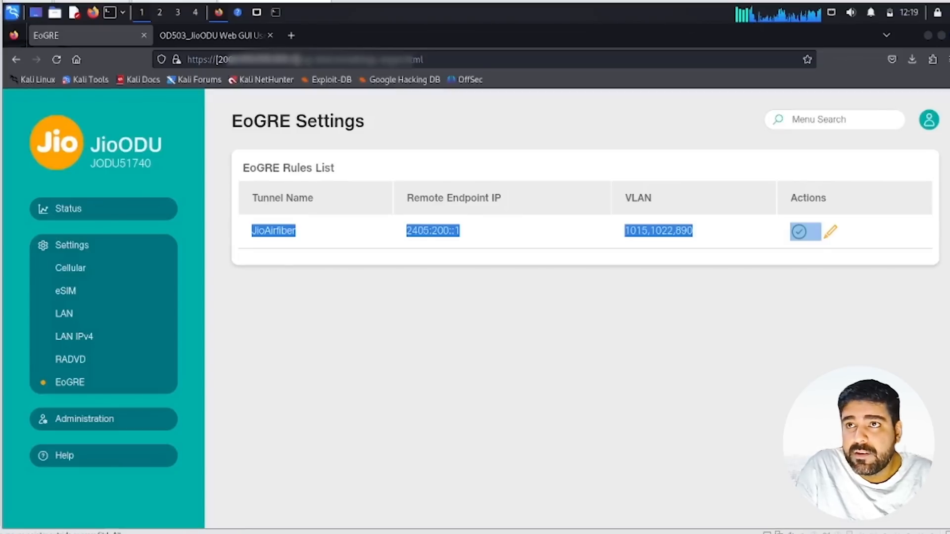
click(833, 231)
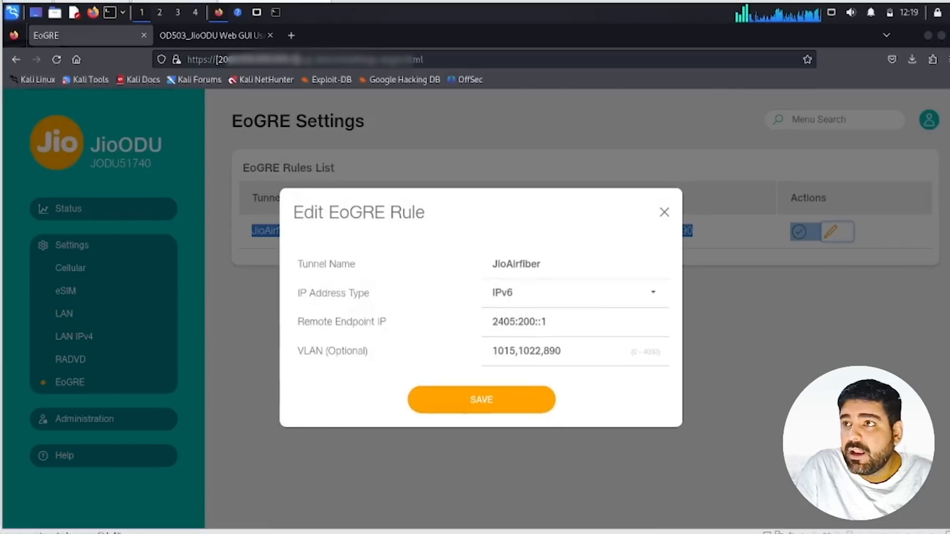